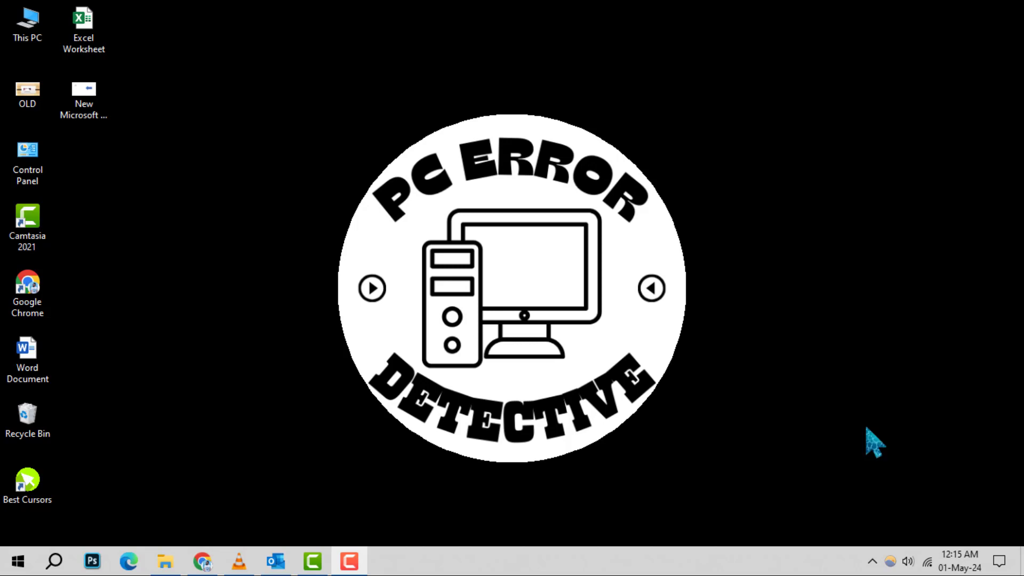
# Launch Microsoft Outlook from the taskbar.
pyautogui.click(274, 561)
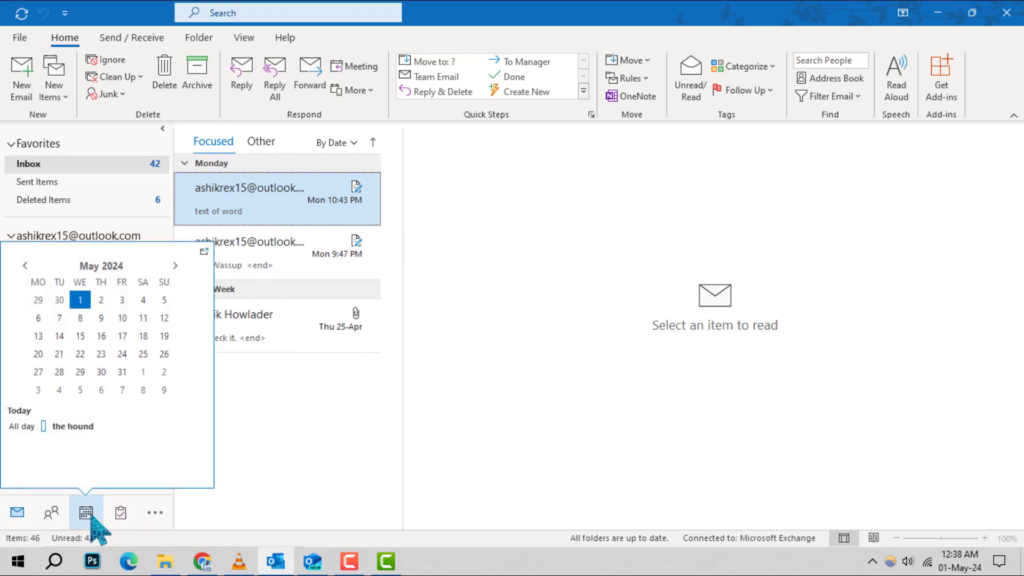
# Open the Calendar view on May 1, 2024.
pyautogui.click(85, 512)
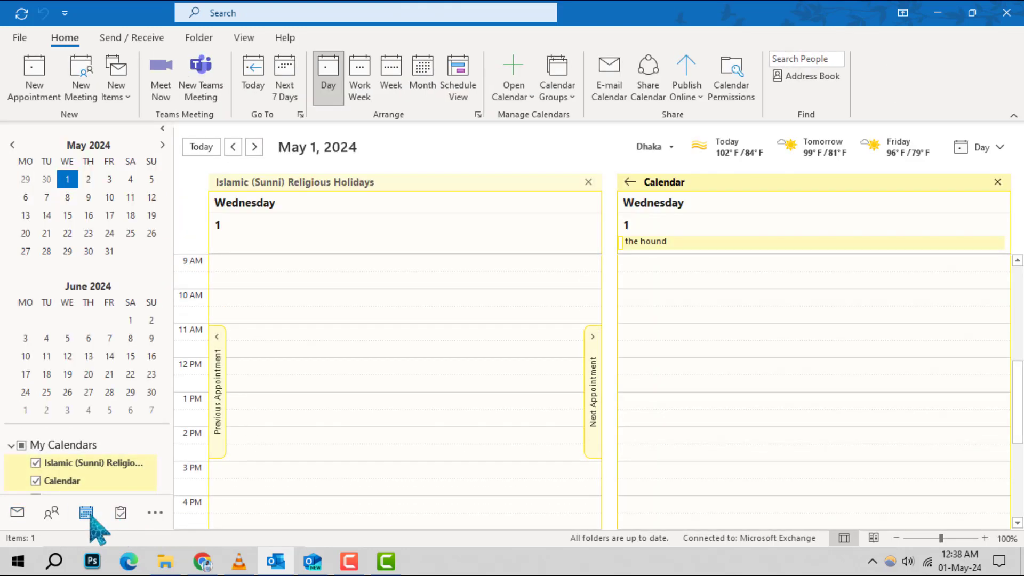
pyautogui.scroll(-3)
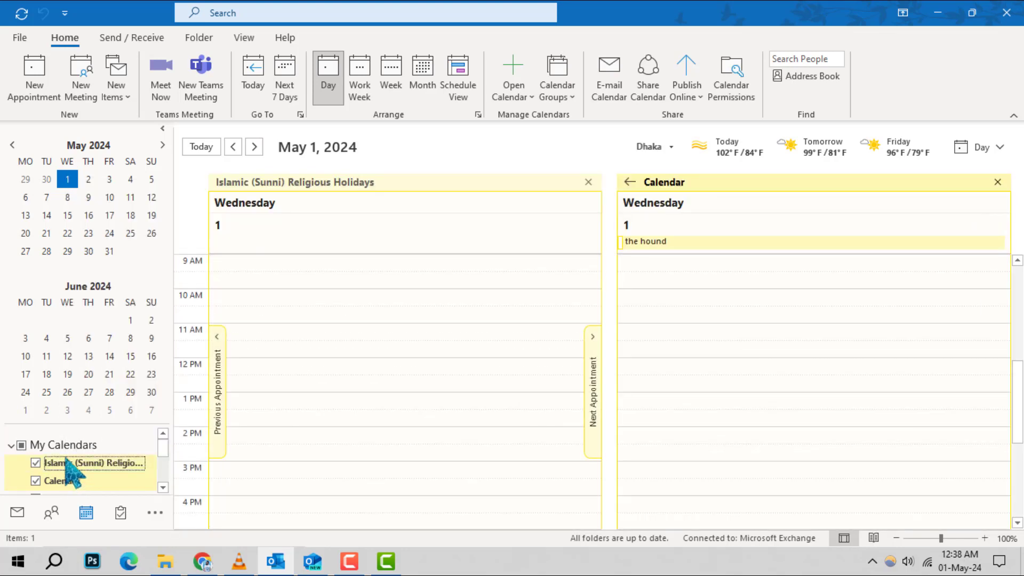
pyautogui.scroll(-3)
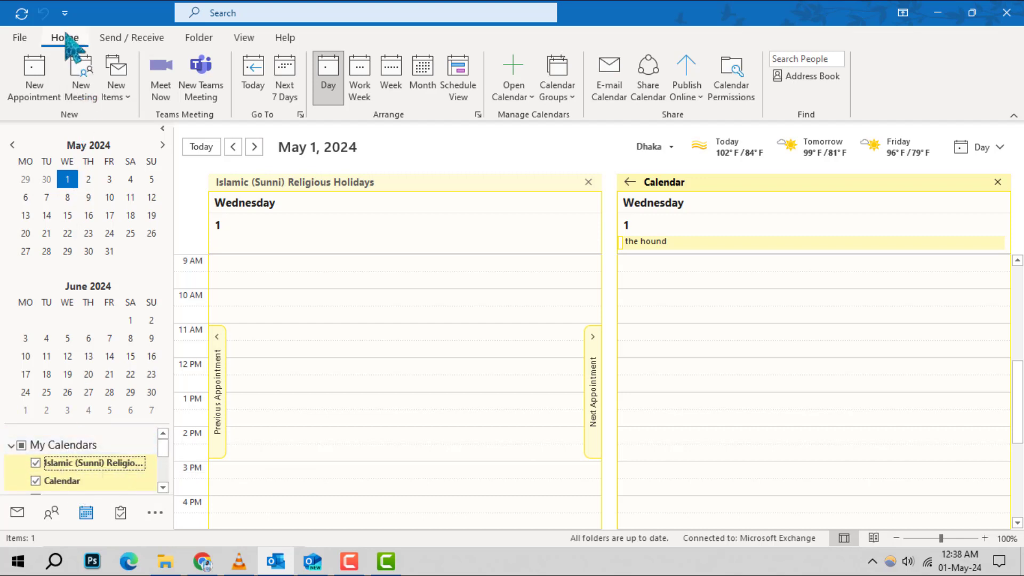
pyautogui.moveTo(730, 76)
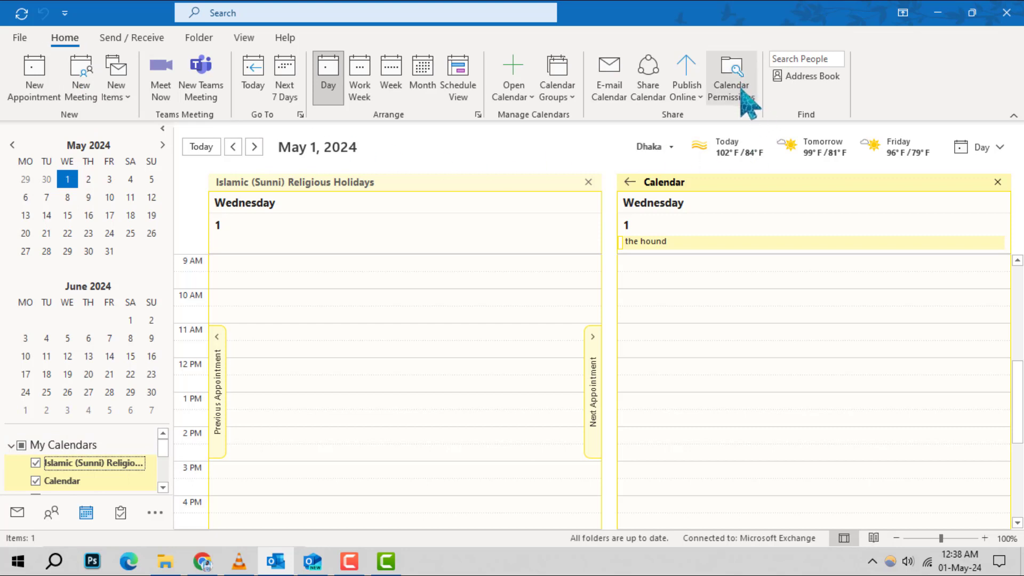
pyautogui.moveTo(679, 137)
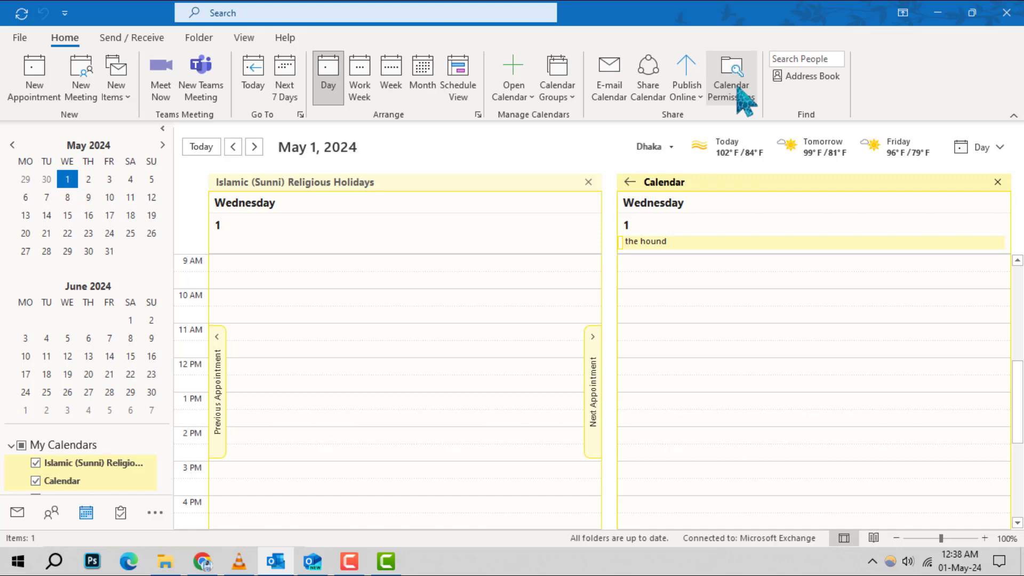
# Open Calendar Properties and settle on the Permissions tab showing Default's Free/Busy access.
pyautogui.click(730, 78)
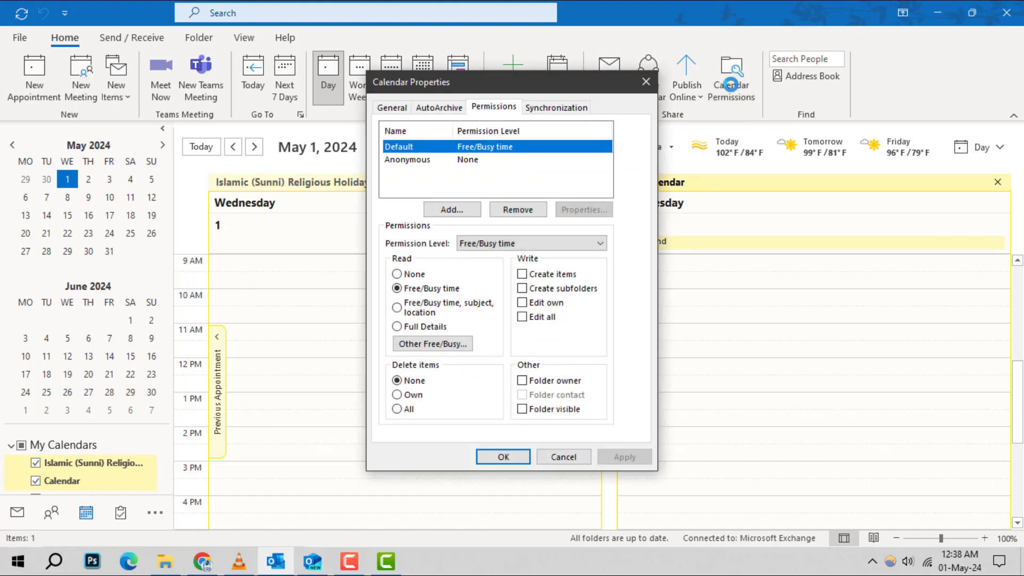
pyautogui.moveTo(560, 119)
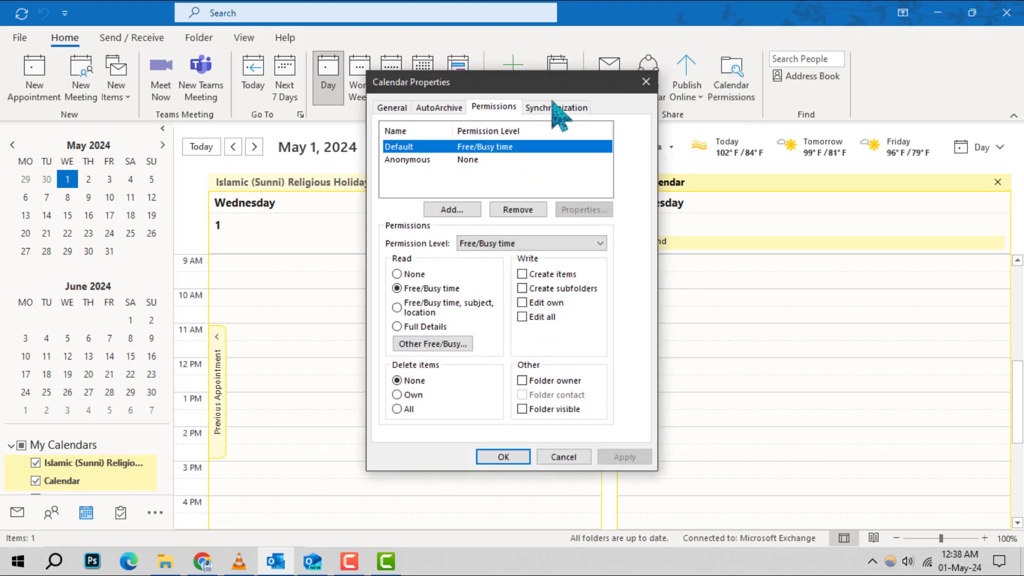
pyautogui.click(390, 107)
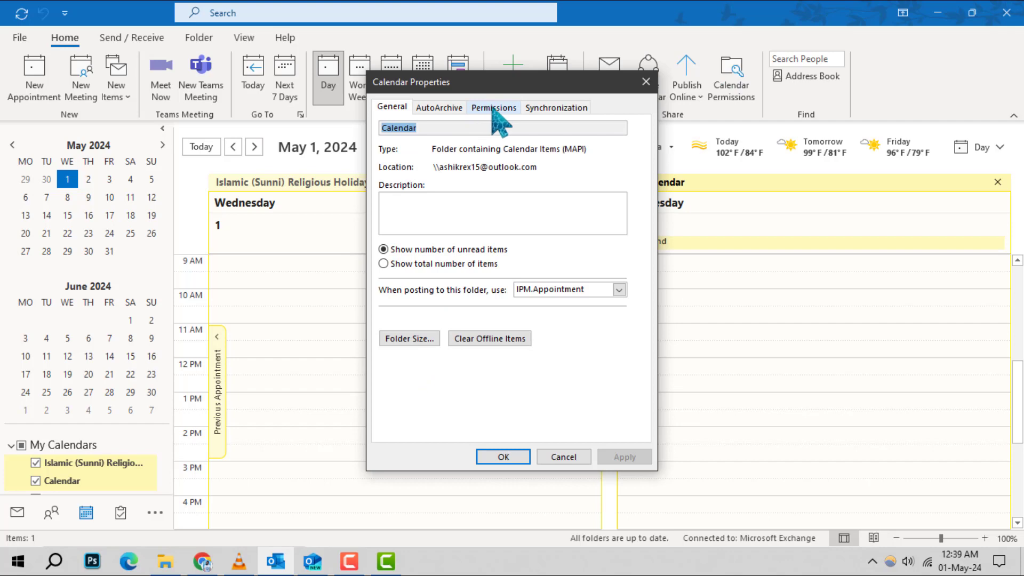
pyautogui.click(493, 107)
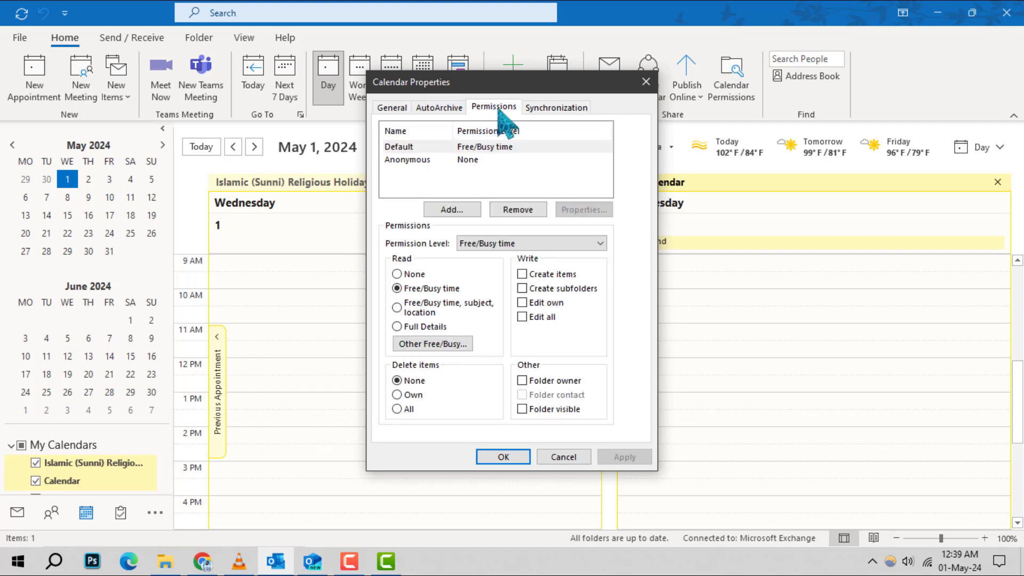
pyautogui.moveTo(447, 163)
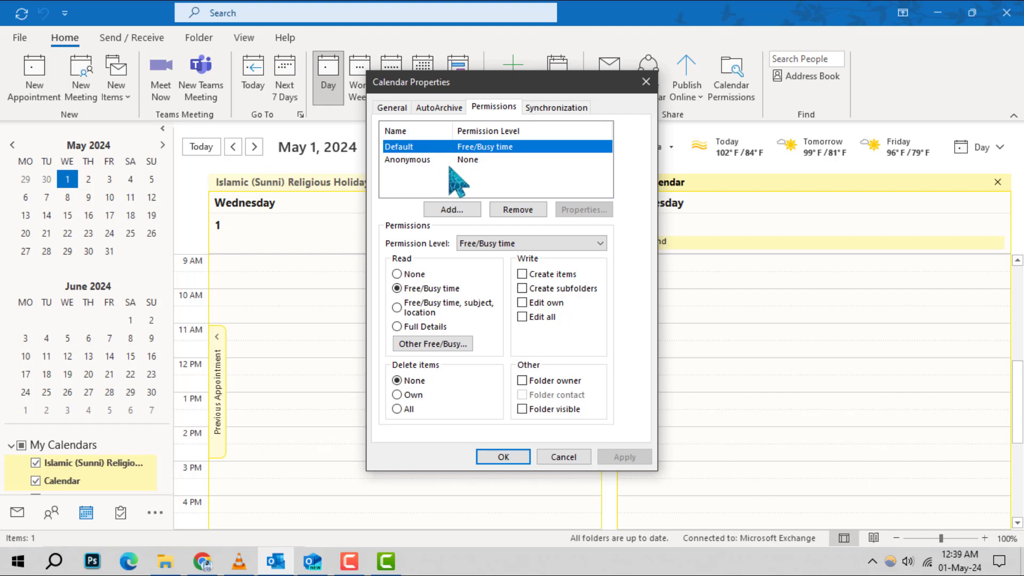
pyautogui.moveTo(454, 190)
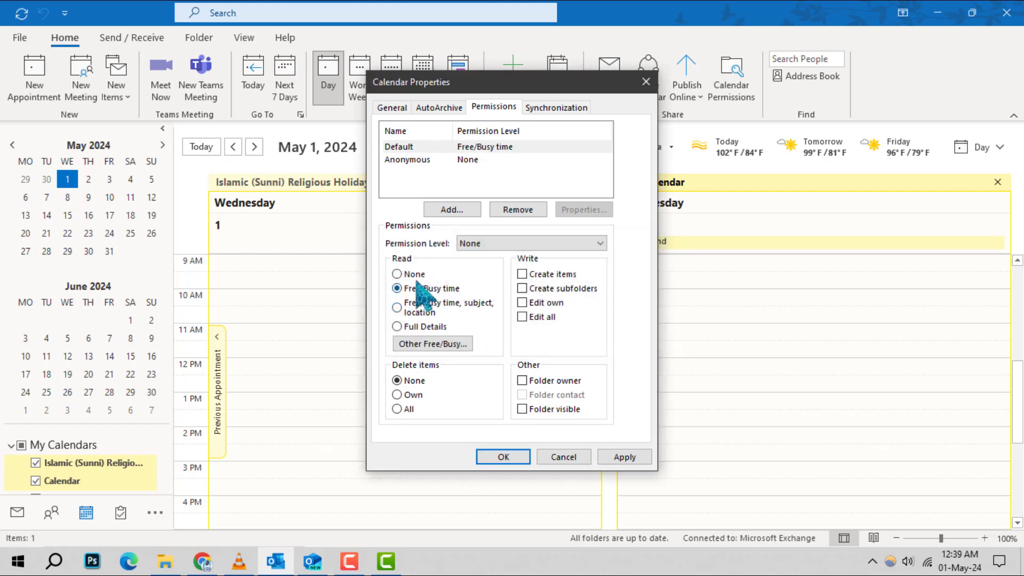
# Set Default's read access to None and confirm None as its permission level.
pyautogui.click(396, 274)
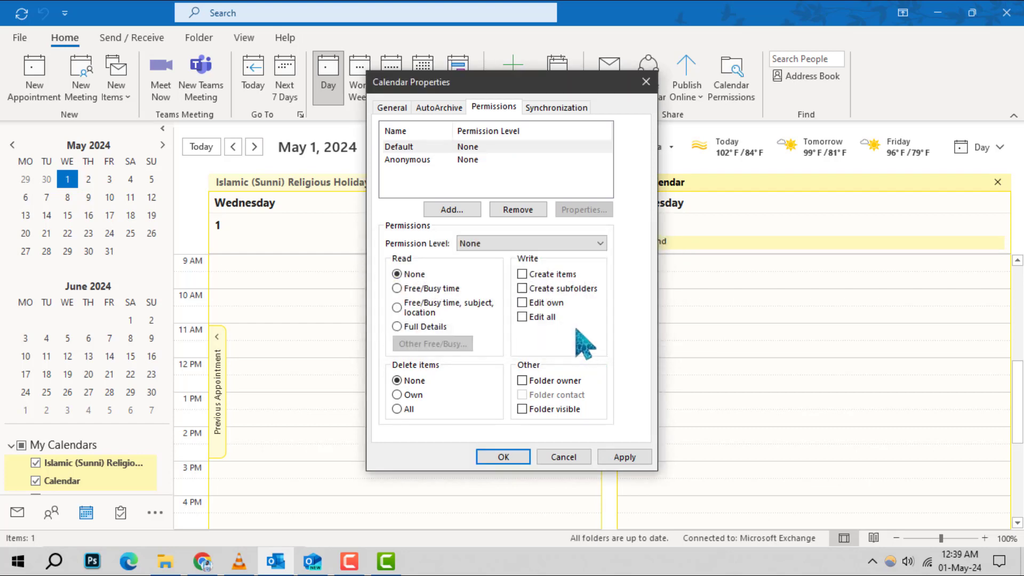
pyautogui.moveTo(584, 332)
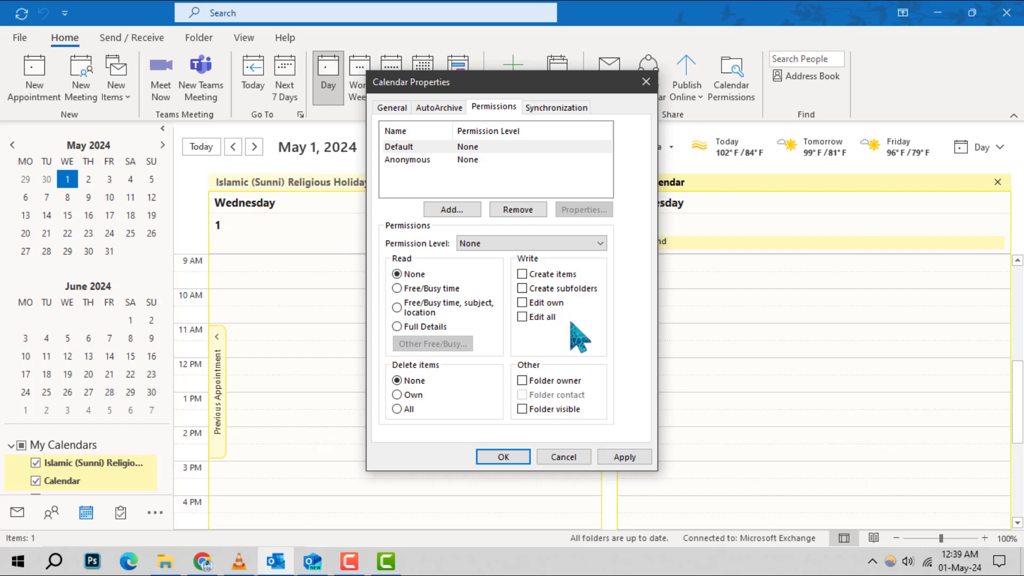
pyautogui.click(596, 243)
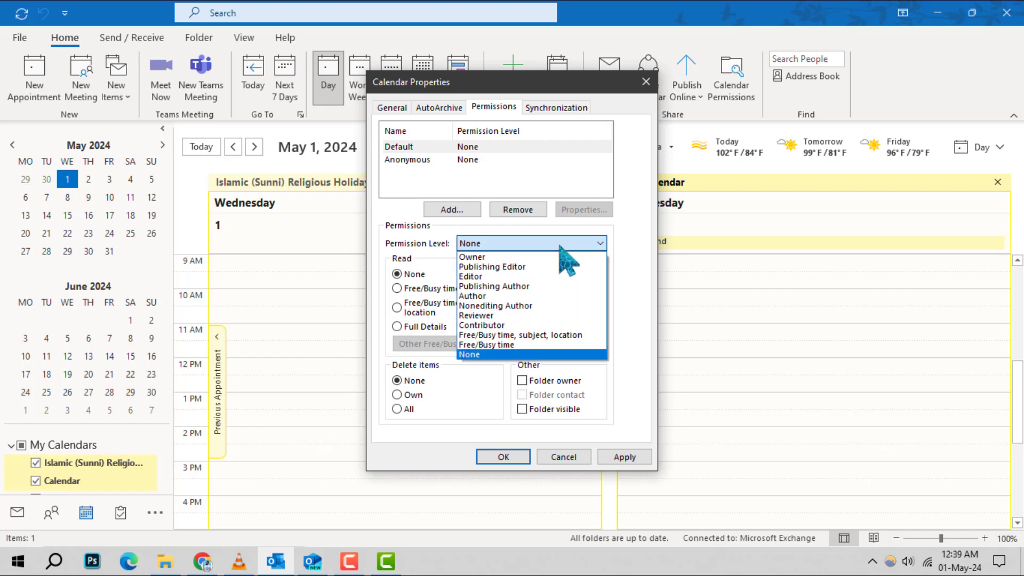
pyautogui.click(469, 355)
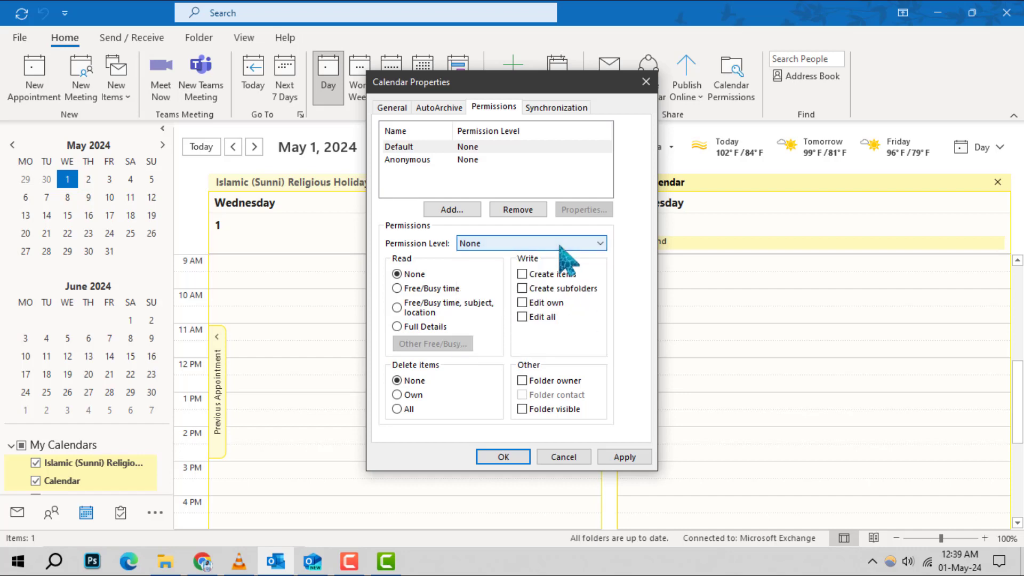
pyautogui.moveTo(503, 456)
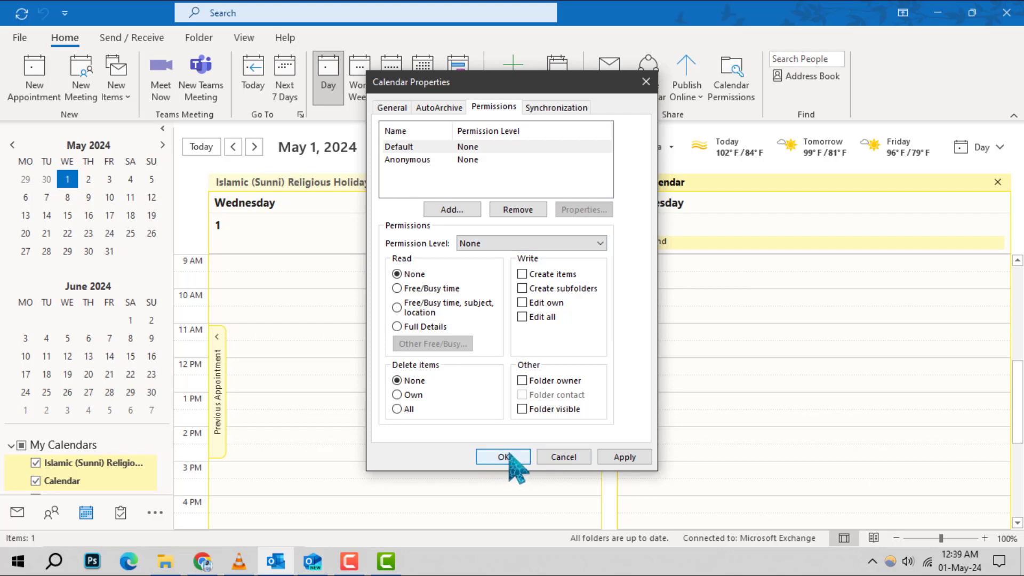
# Apply the None permission for Default and return to the May 1, 2024 calendar.
pyautogui.click(503, 456)
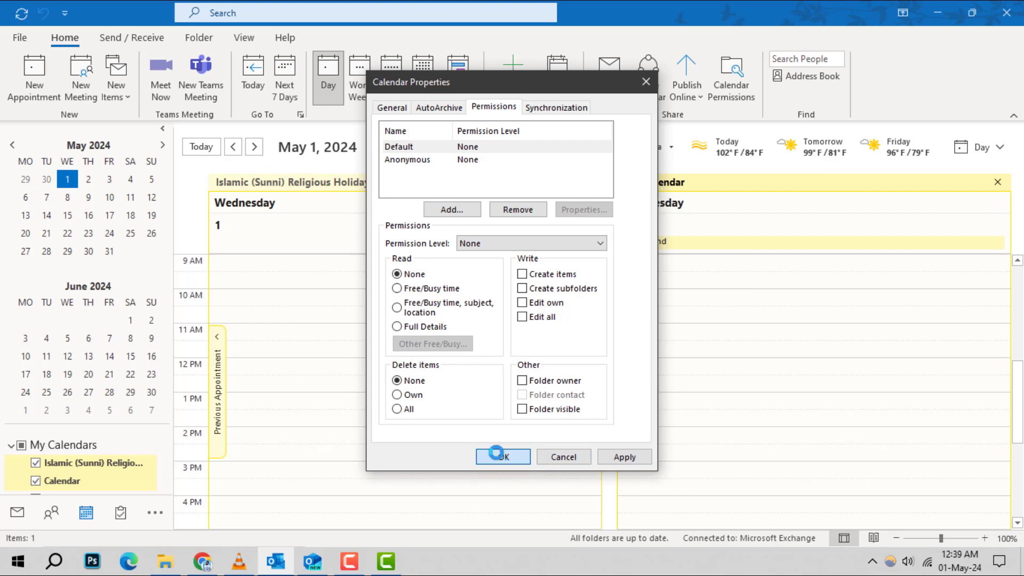
pyautogui.click(502, 457)
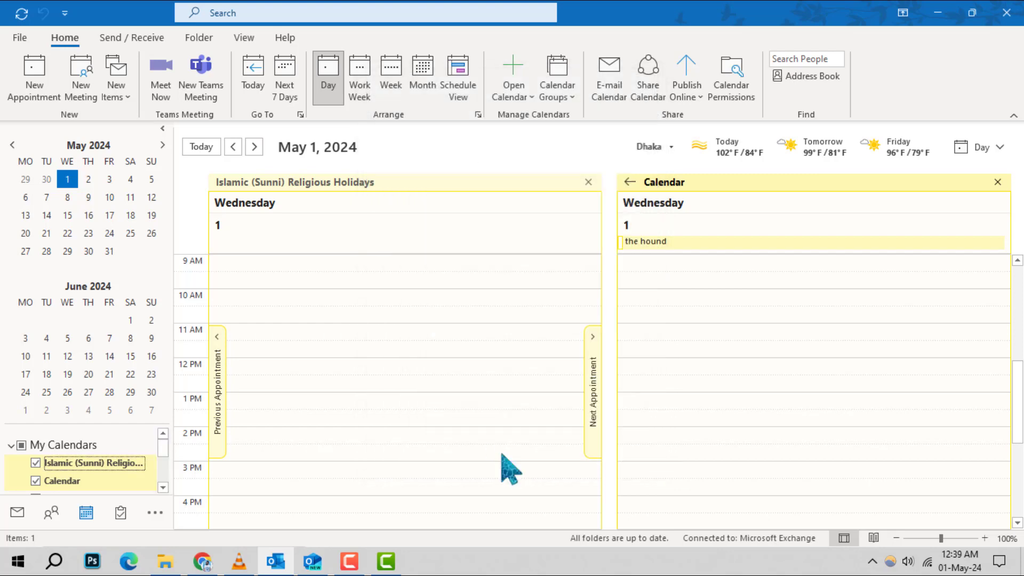